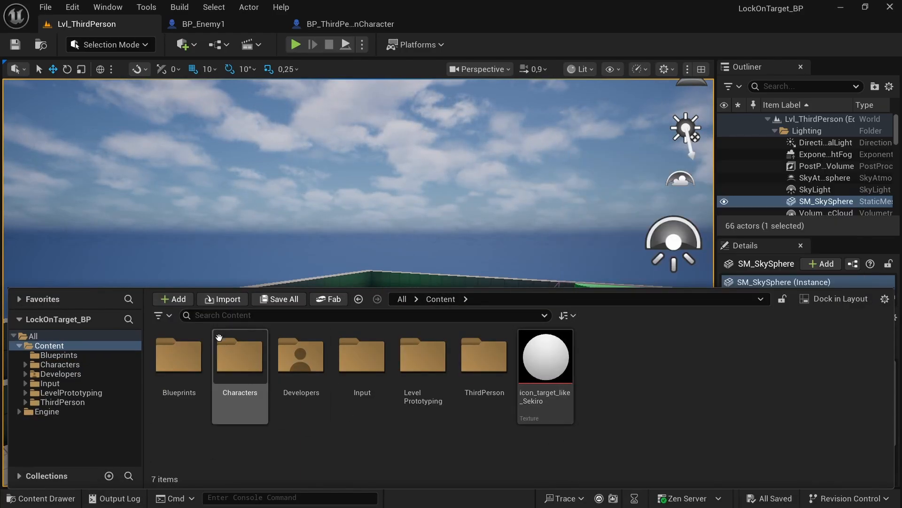
{"action": "mouse_move", "coordinate": [228, 299]}
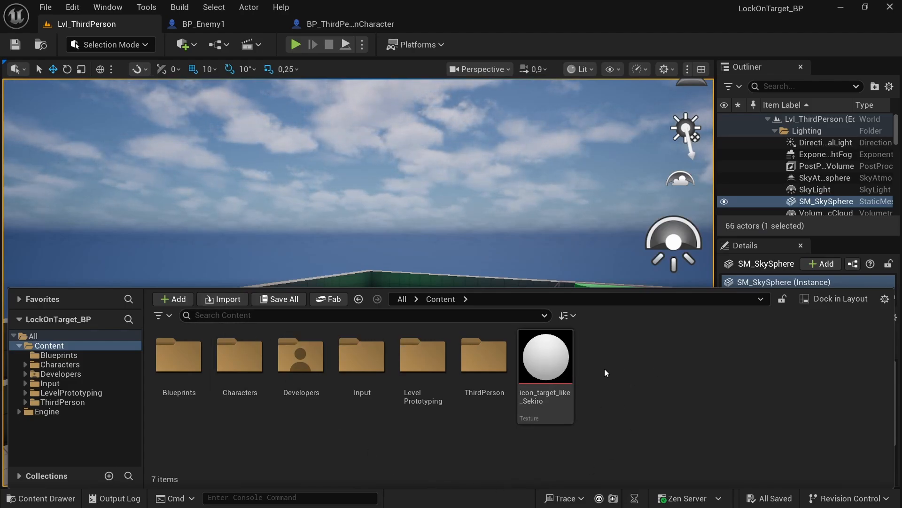
{"action": "mouse_move", "coordinate": [607, 397]}
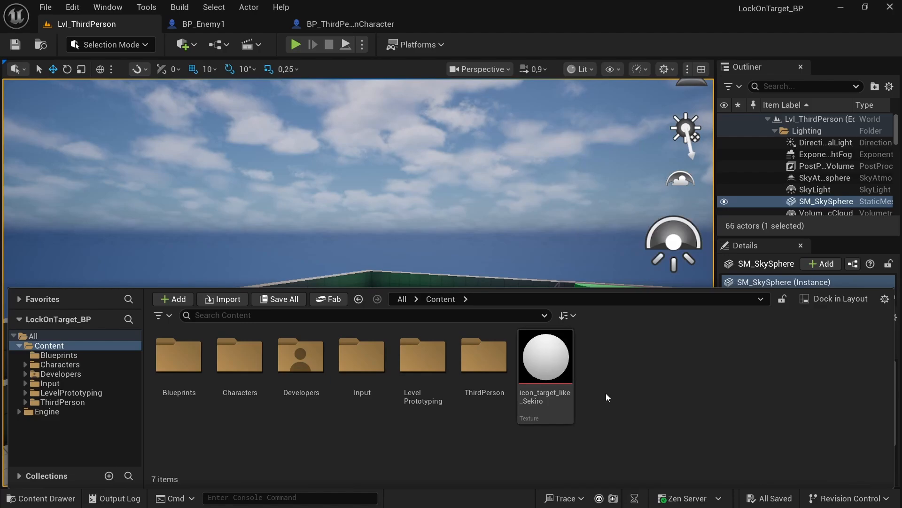
{"action": "mouse_move", "coordinate": [596, 394]}
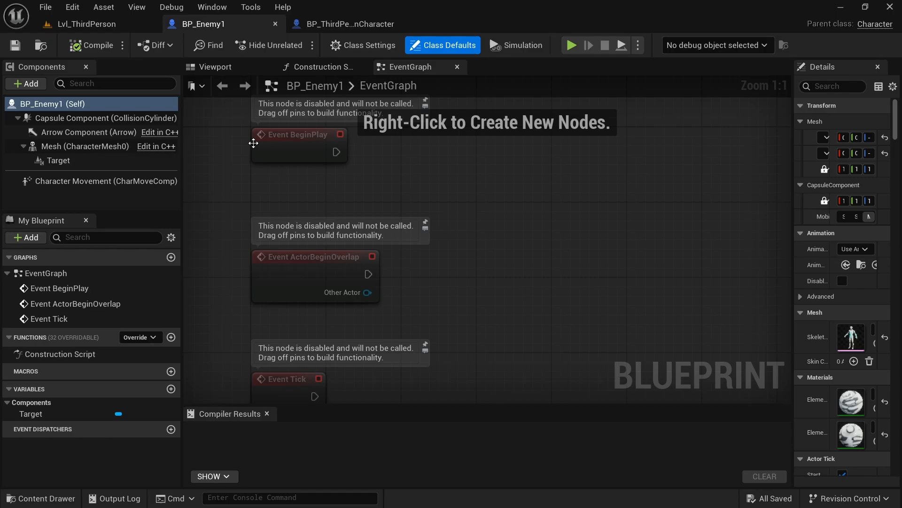
- Add a Widget component under BP_Enemy1's Target component, keeping the default name
{"action": "left_click", "coordinate": [214, 67]}
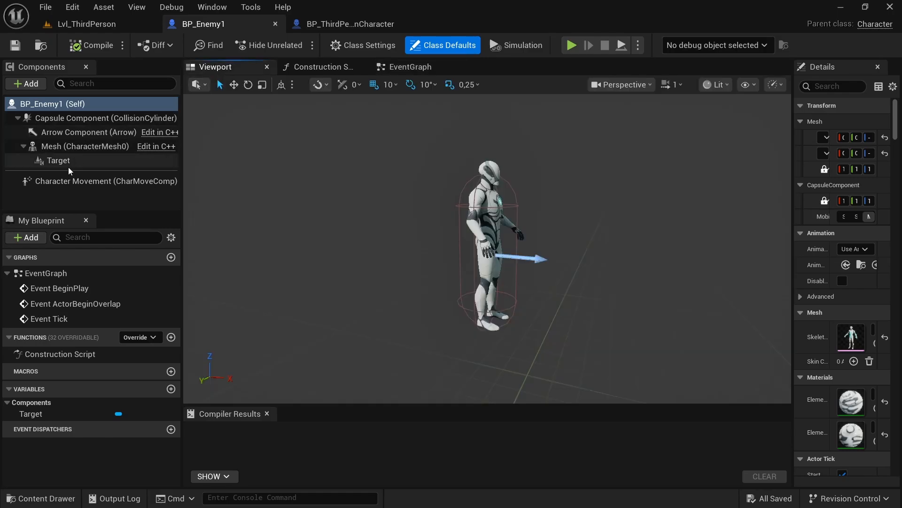
{"action": "left_click", "coordinate": [58, 160]}
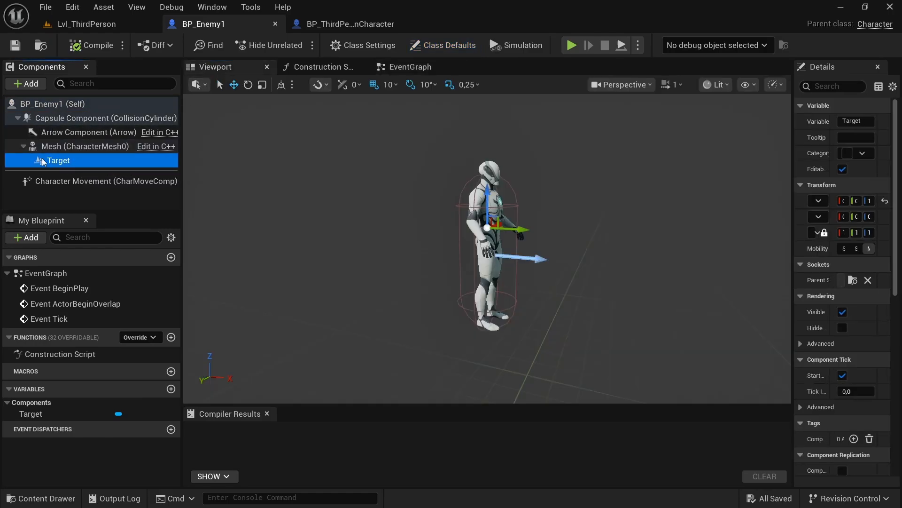
{"action": "mouse_move", "coordinate": [209, 120]}
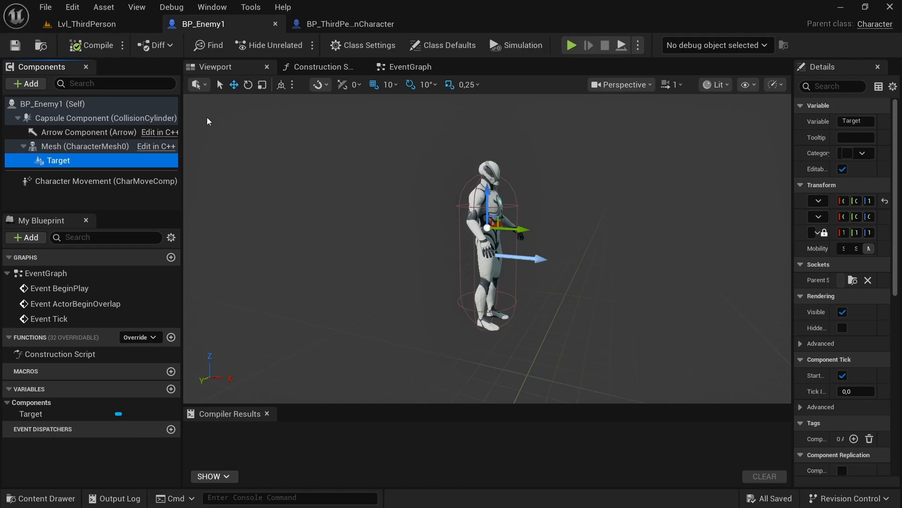
{"action": "left_click", "coordinate": [25, 83]}
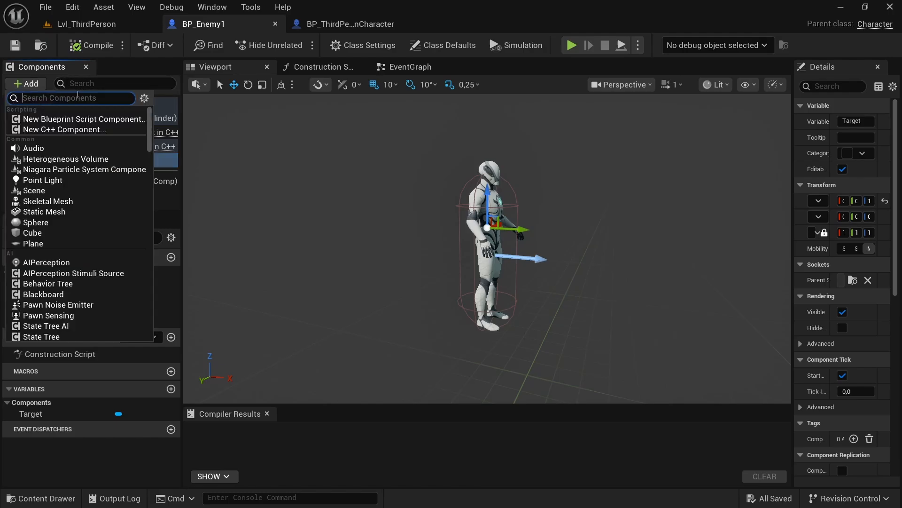
{"action": "type", "text": "widget"}
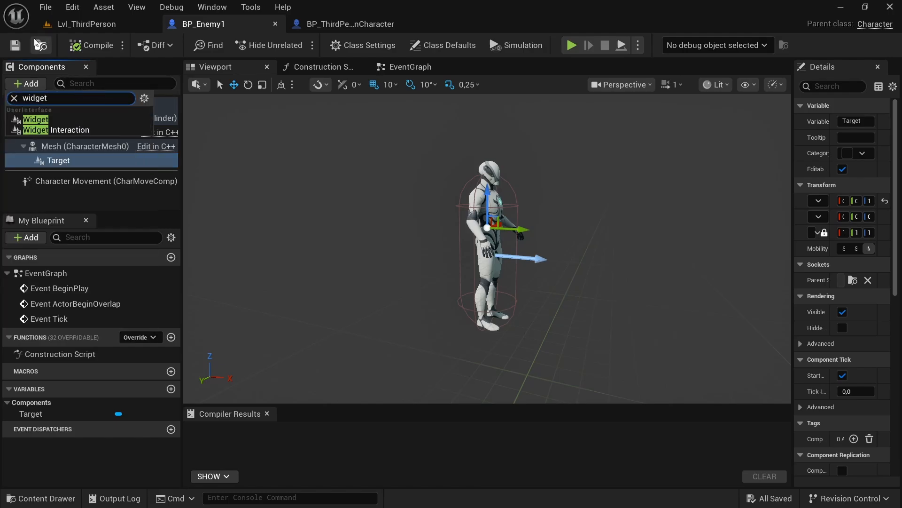
{"action": "left_click", "coordinate": [35, 119]}
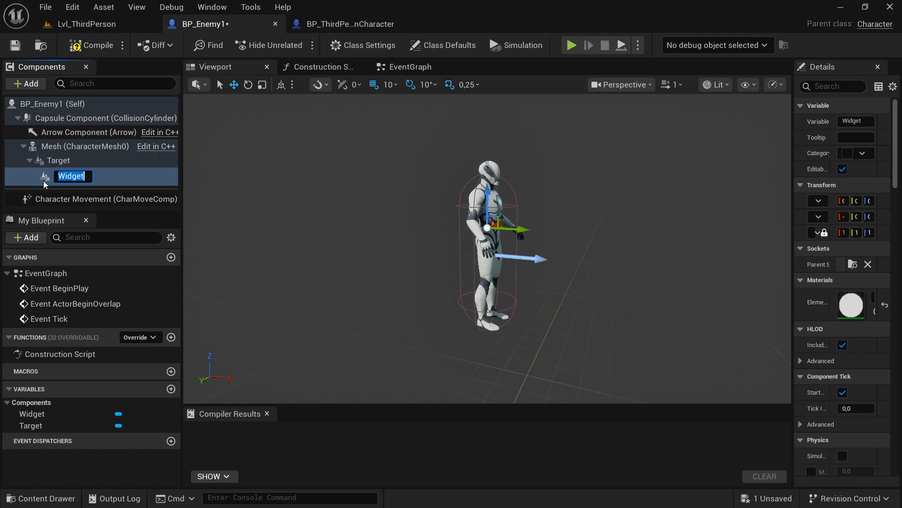
{"action": "key", "text": "Enter"}
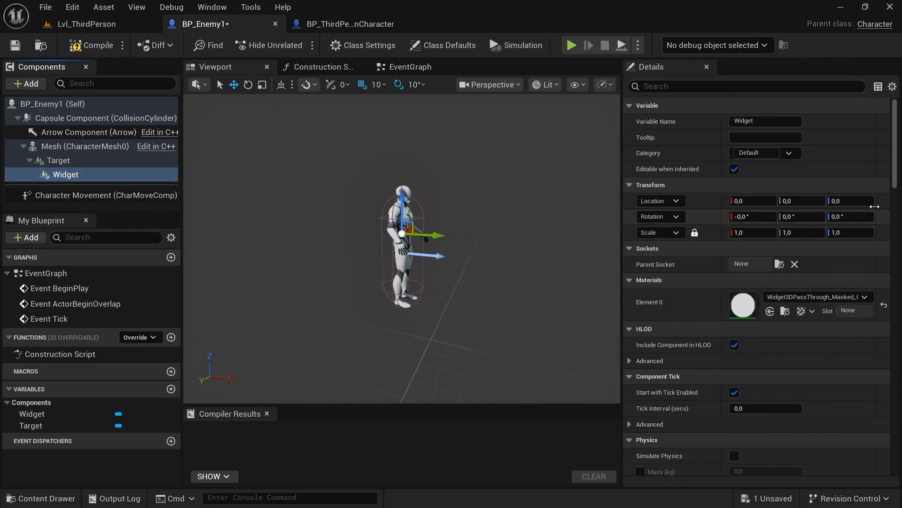
- Set the Widget component's Space to Screen and save BP_Enemy1
{"action": "scroll", "scroll_direction": "down", "scroll_amount": 3}
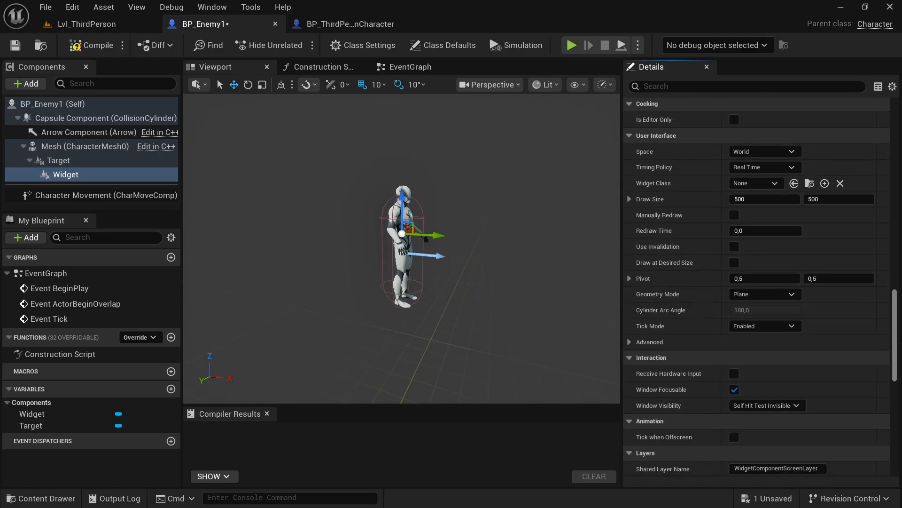
{"action": "scroll", "scroll_direction": "down", "scroll_amount": 3}
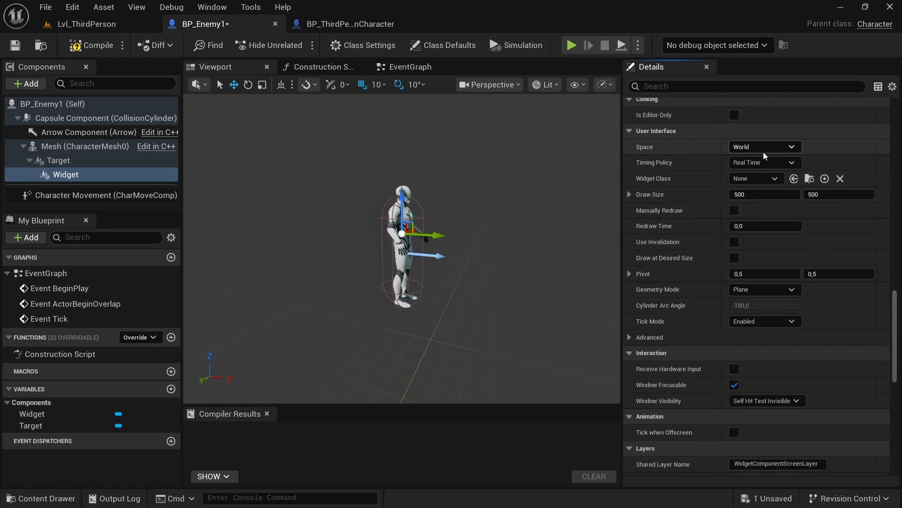
{"action": "left_click", "coordinate": [765, 147]}
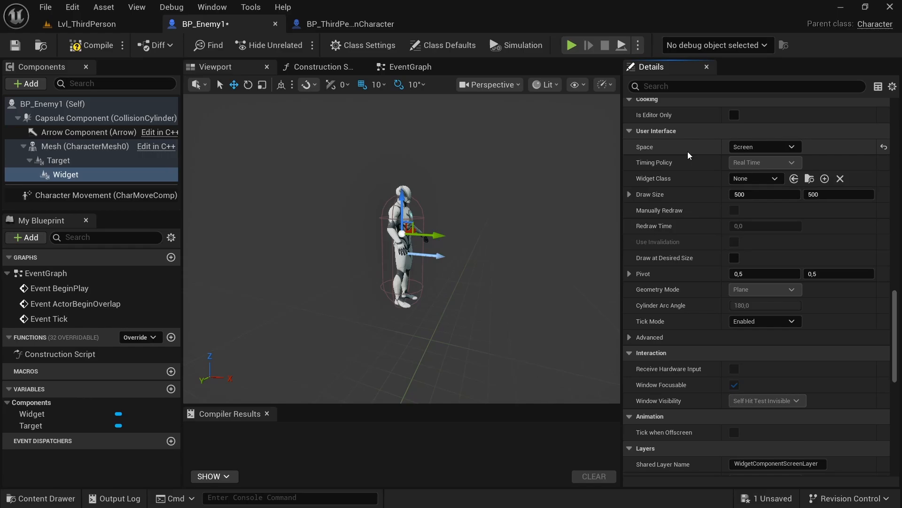
{"action": "mouse_move", "coordinate": [562, 221]}
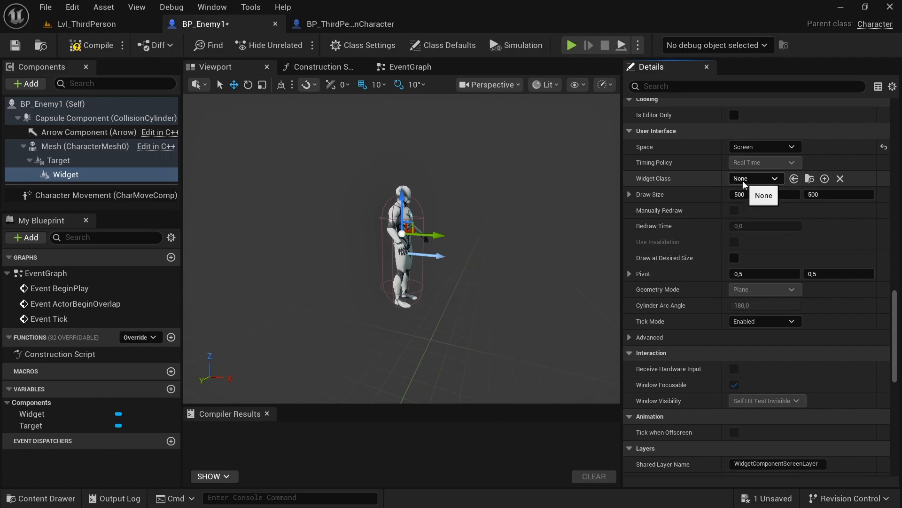
{"action": "mouse_move", "coordinate": [714, 267]}
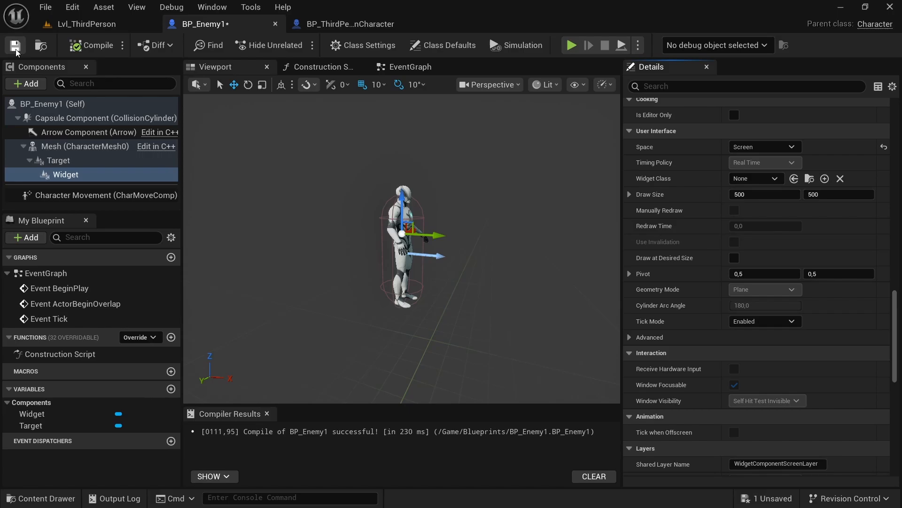
{"action": "left_click", "coordinate": [85, 24]}
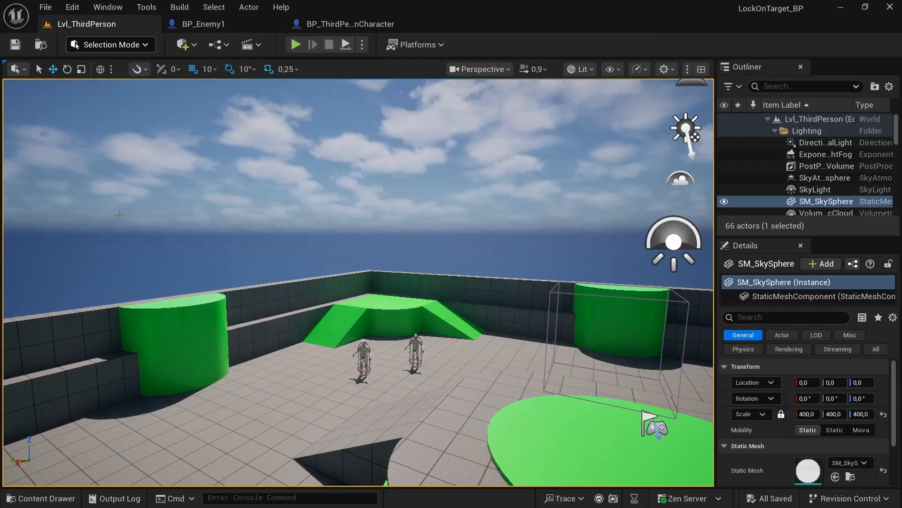
- Create a User Widget blueprint named WB_LockOnDot in Blueprints and open it
{"action": "left_click", "coordinate": [42, 498]}
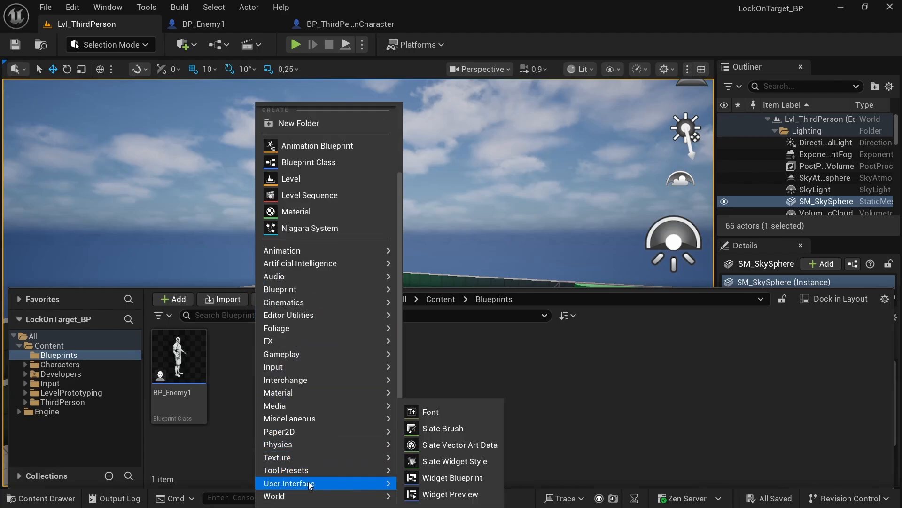
{"action": "left_click", "coordinate": [452, 477]}
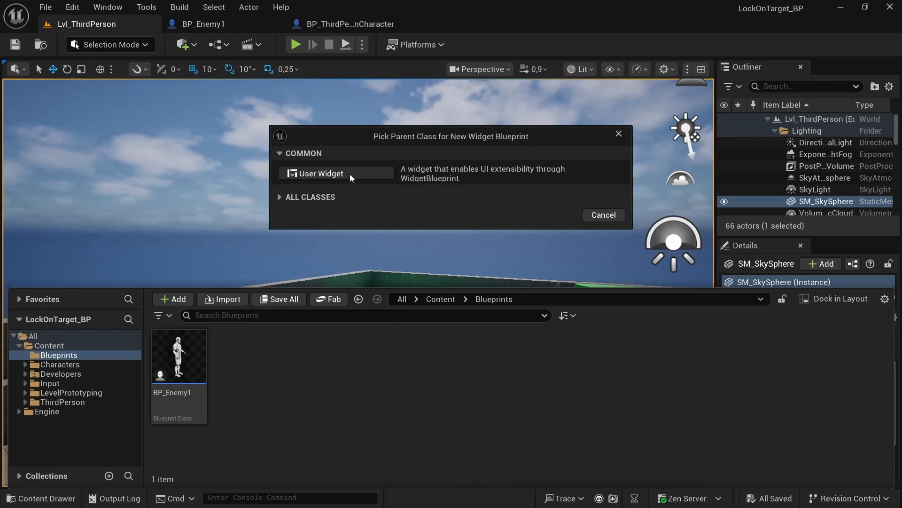
{"action": "left_click", "coordinate": [321, 173]}
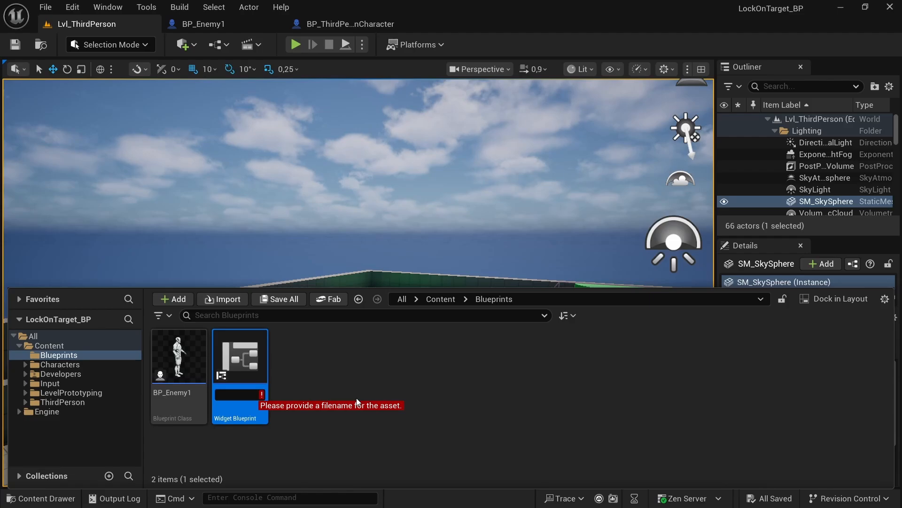
{"action": "type", "text": "WB_"}
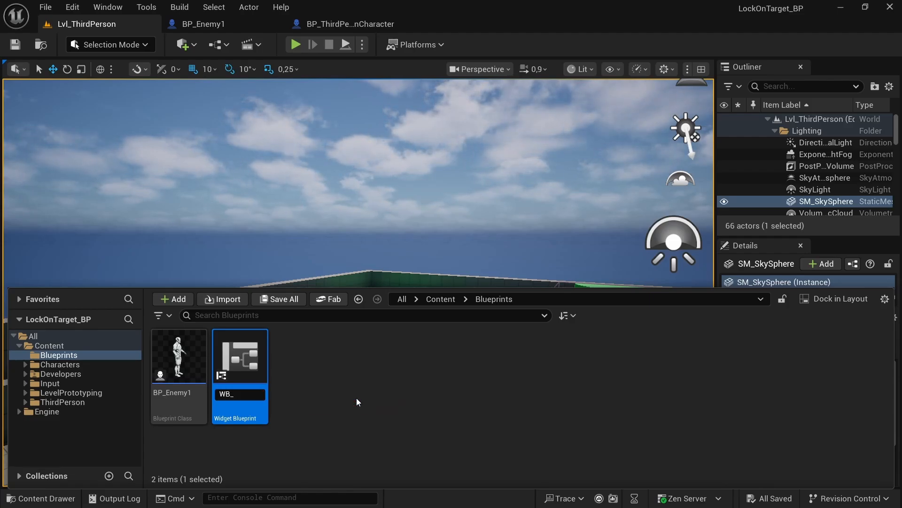
{"action": "type", "text": "LockOnDot"}
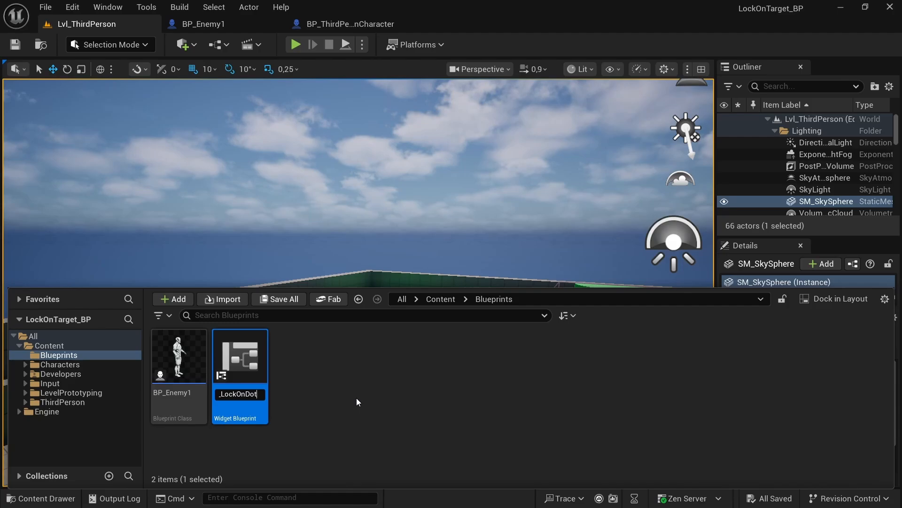
{"action": "double_click", "coordinate": [240, 356]}
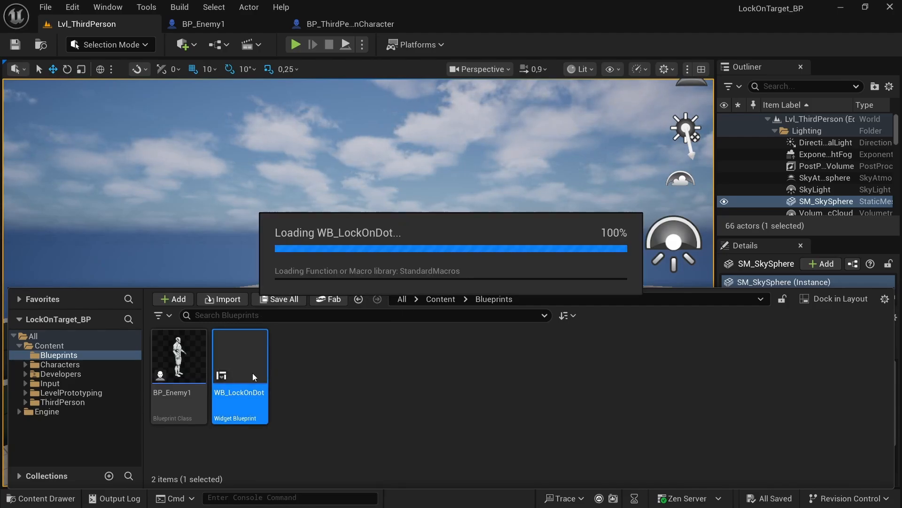
{"action": "double_click", "coordinate": [240, 357]}
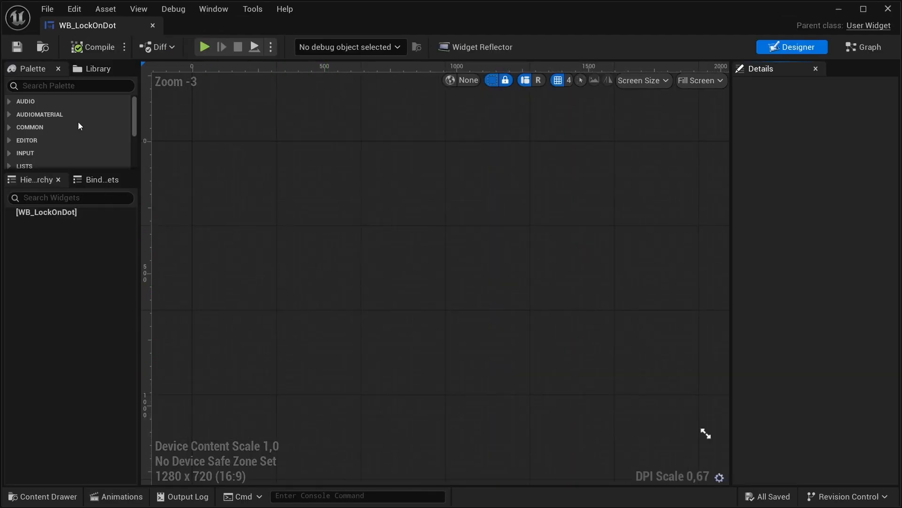
- Drop an Image widget onto the Canvas Panel and select it for renaming
{"action": "type", "text": "canvas"}
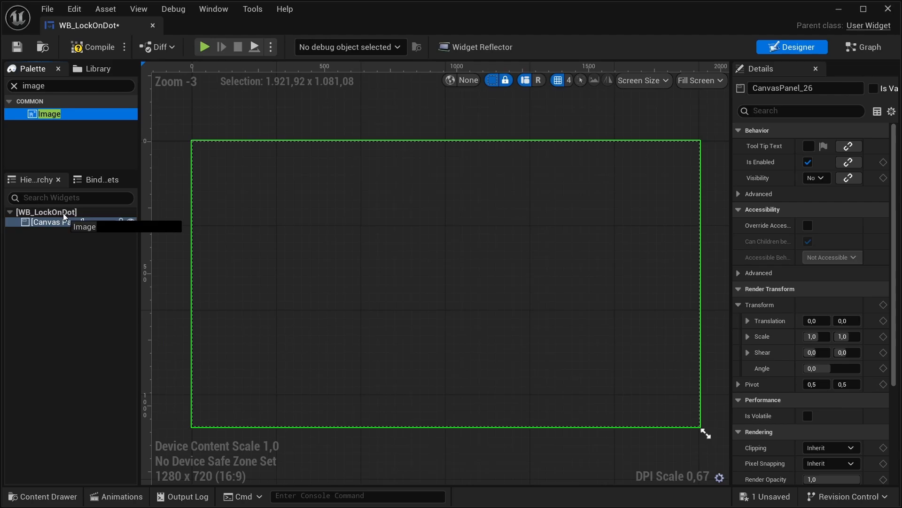
{"action": "left_click_drag", "start_coordinate": [49, 114], "coordinate": [206, 145]}
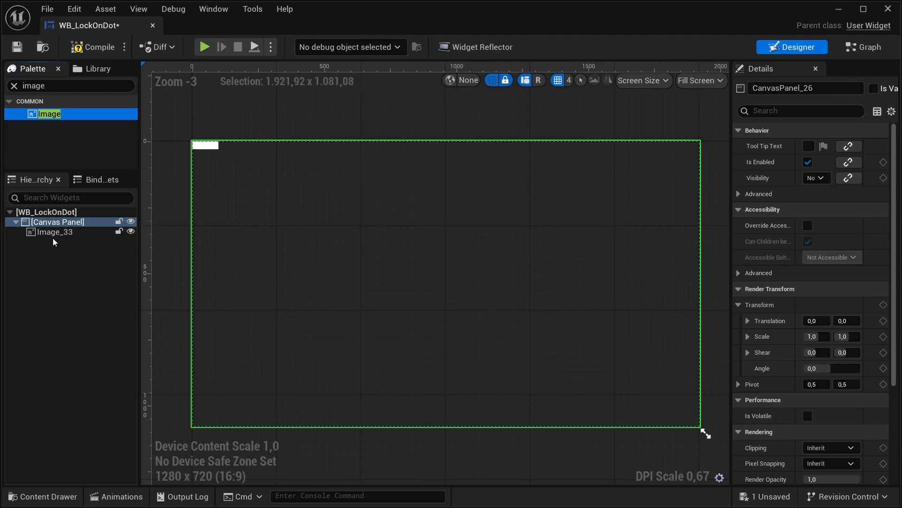
{"action": "left_click", "coordinate": [55, 232]}
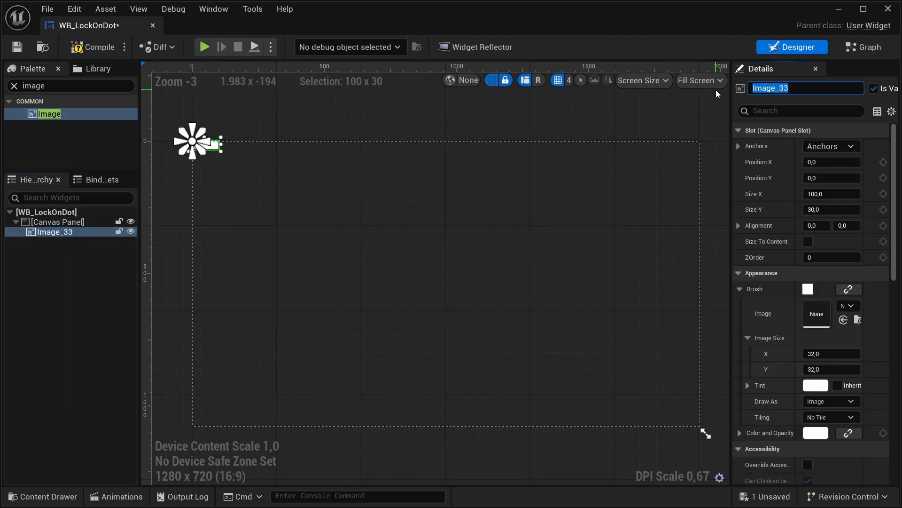
- Rename the image Dot, size 15 by 16, alignment 0.5/0.5, centre anchor, position 0
{"action": "type", "text": "Dot"}
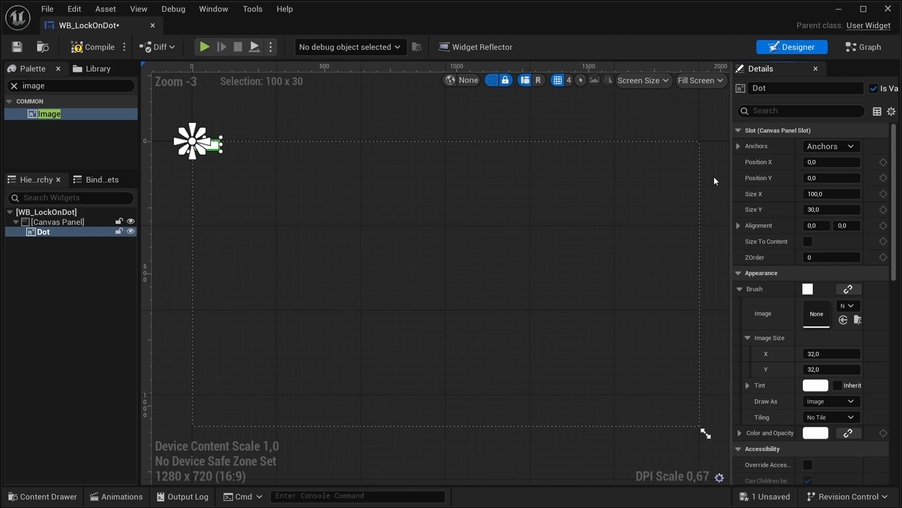
{"action": "left_click", "coordinate": [831, 194]}
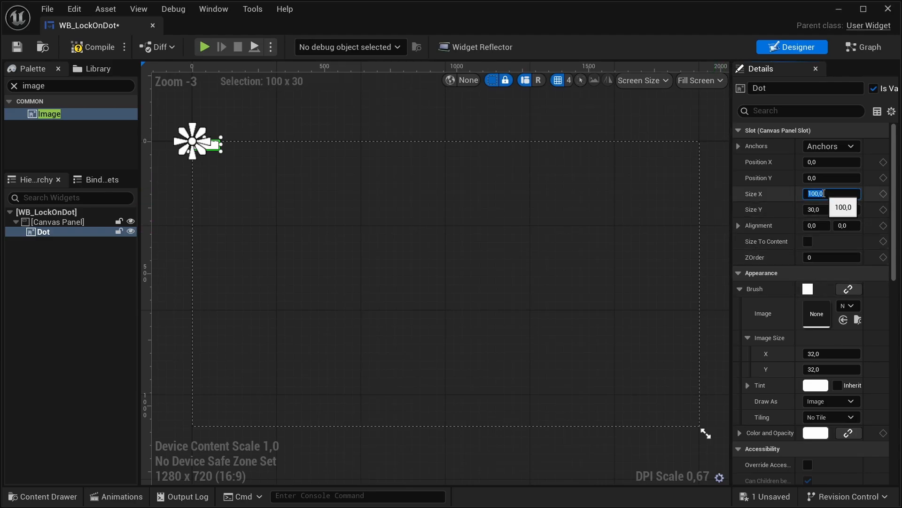
{"action": "type", "text": "15,0"}
{"action": "left_click", "coordinate": [832, 210]}
{"action": "type", "text": "16"}
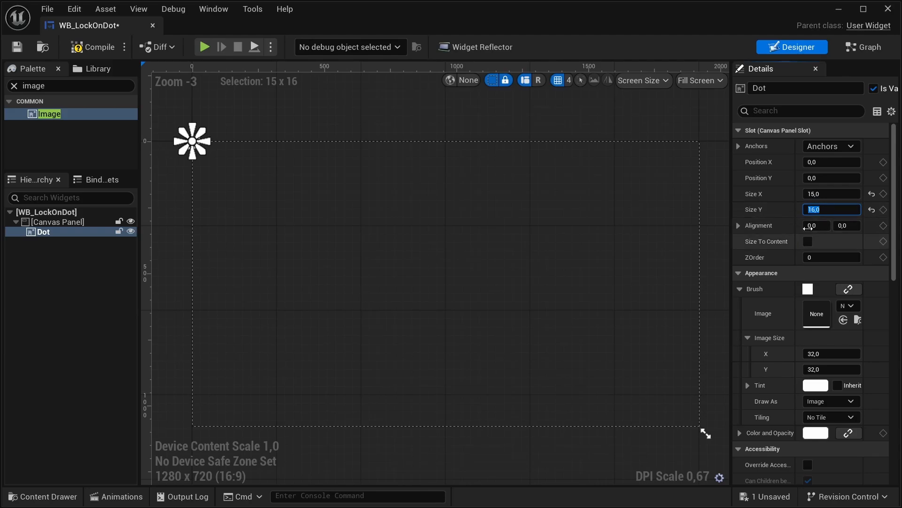
{"action": "left_click", "coordinate": [816, 226]}
{"action": "type", "text": "0,5"}
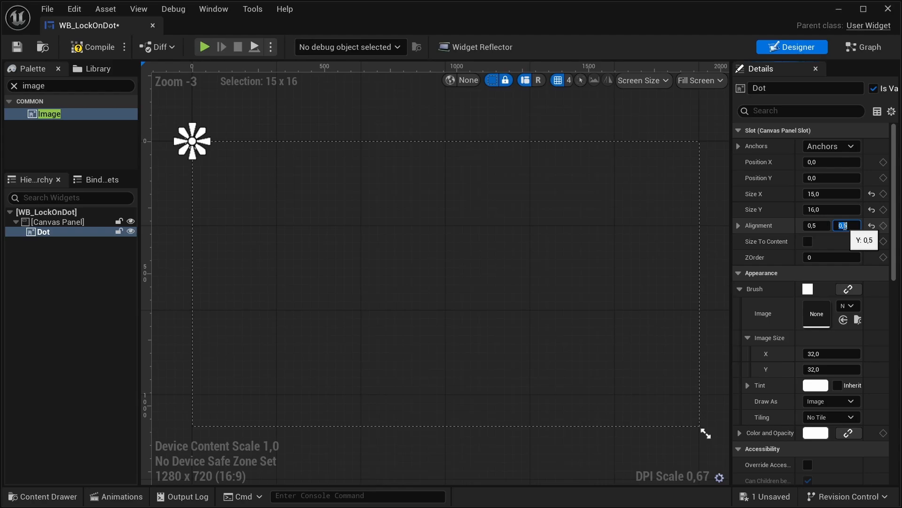
{"action": "left_click", "coordinate": [831, 145]}
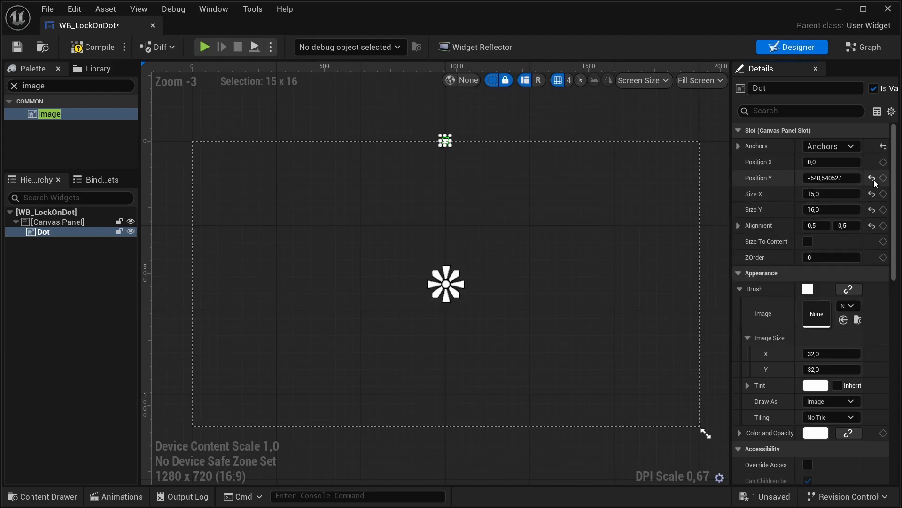
{"action": "left_click", "coordinate": [56, 222]}
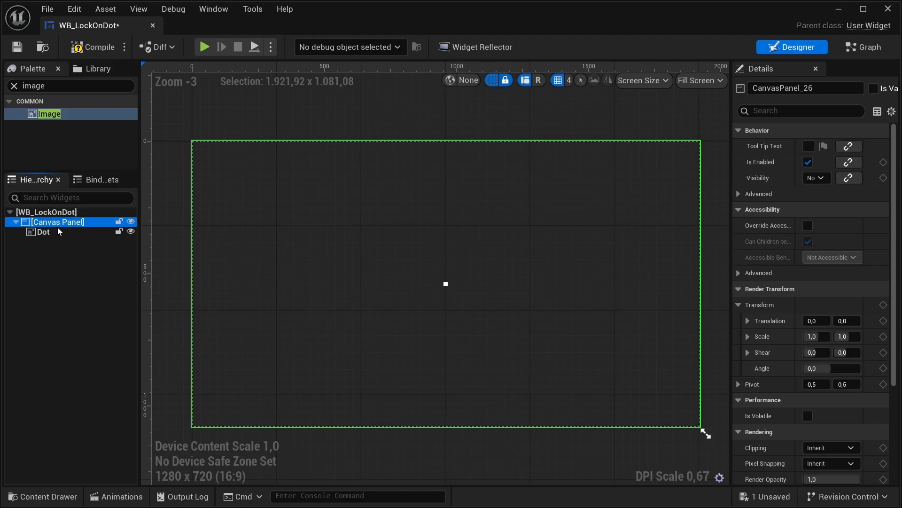
- Reselect Dot and start choosing a texture for its brush image
{"action": "left_click", "coordinate": [43, 231]}
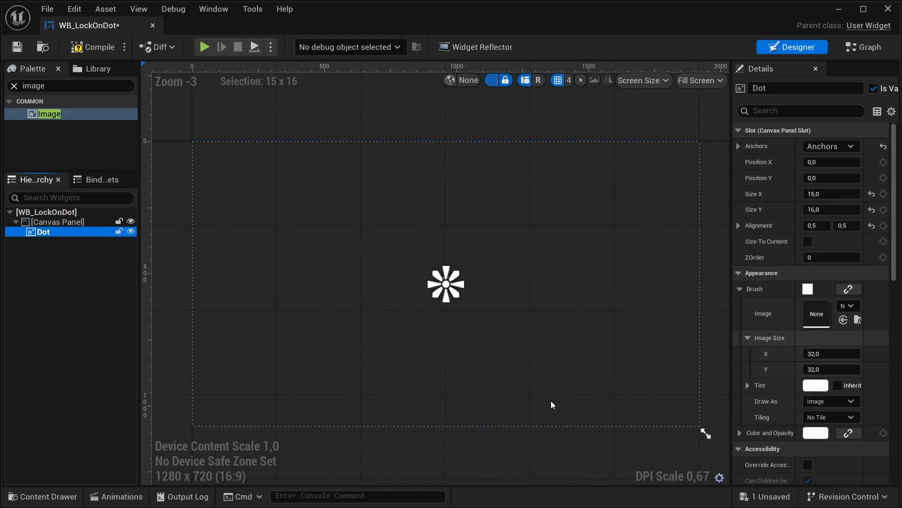
{"action": "left_click", "coordinate": [40, 496]}
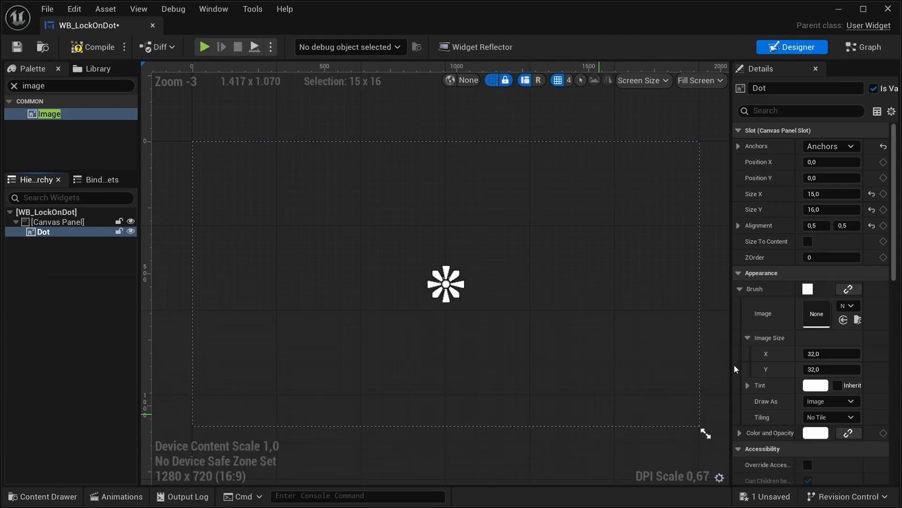
{"action": "left_click", "coordinate": [816, 314]}
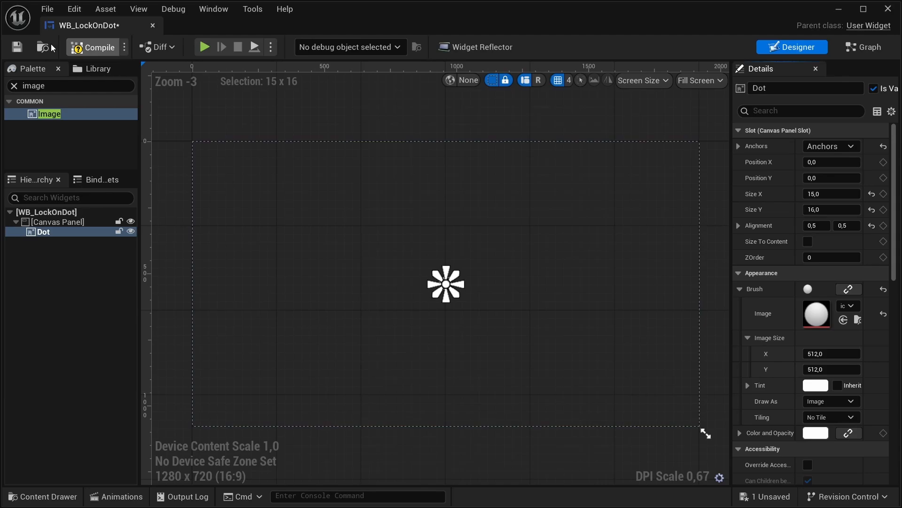
- Compile WB_LockOnDot and set the root widget's Visibility to Hidden
{"action": "left_click", "coordinate": [94, 47]}
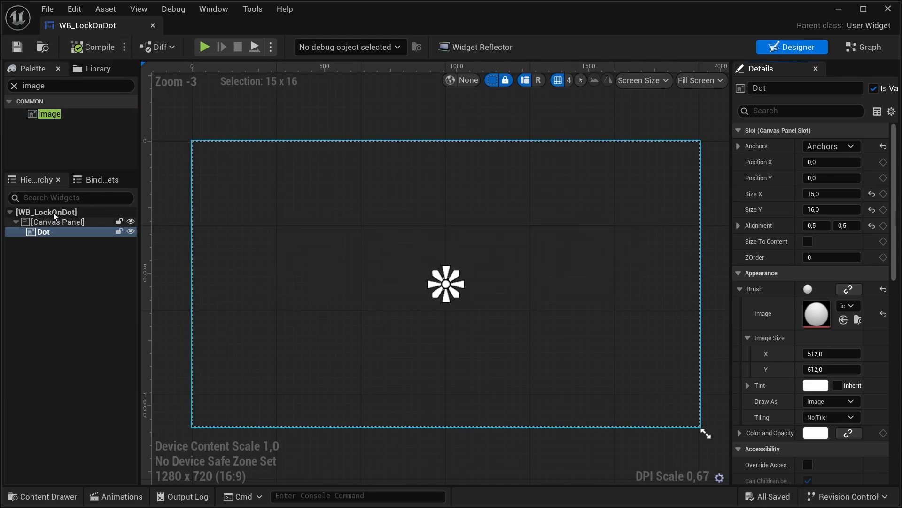
{"action": "left_click", "coordinate": [46, 212]}
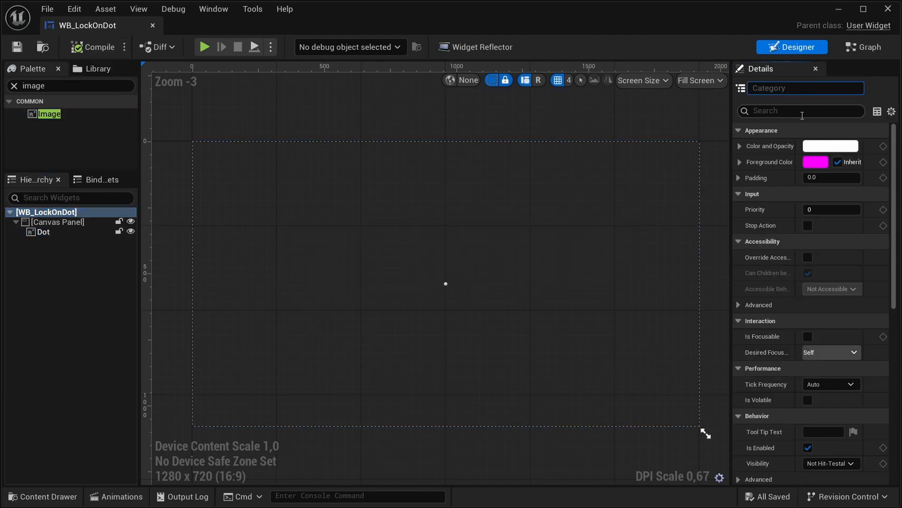
{"action": "type", "text": "visi"}
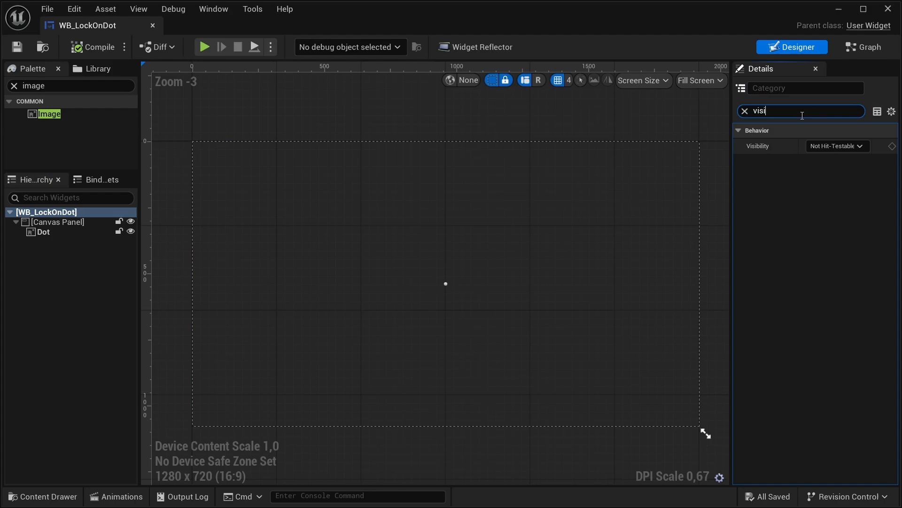
{"action": "left_click", "coordinate": [837, 146]}
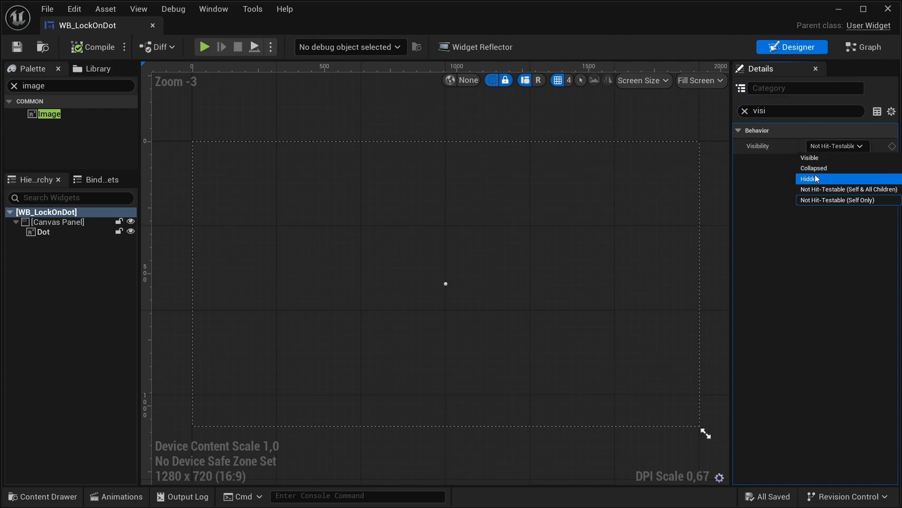
{"action": "left_click", "coordinate": [810, 178]}
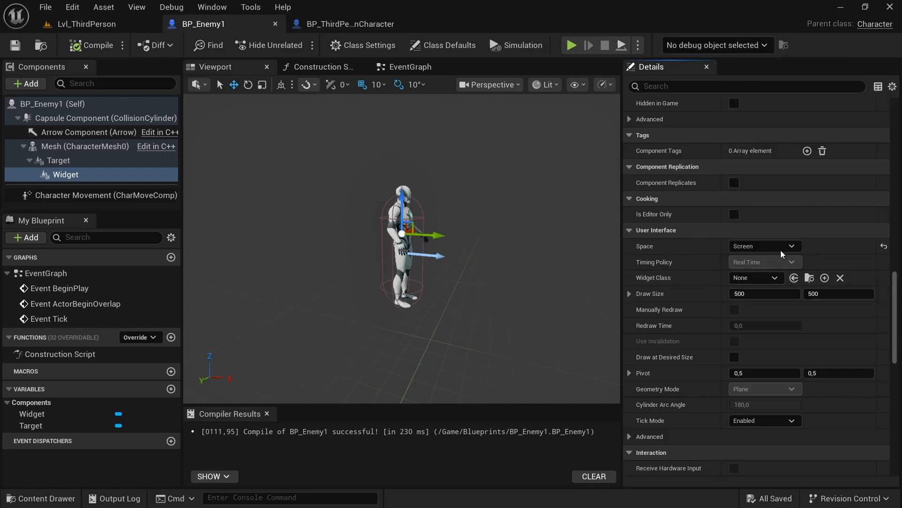
- Set the Widget component's Widget Class to WB_LockOnDot and compile BP_Enemy1
{"action": "left_click", "coordinate": [755, 278]}
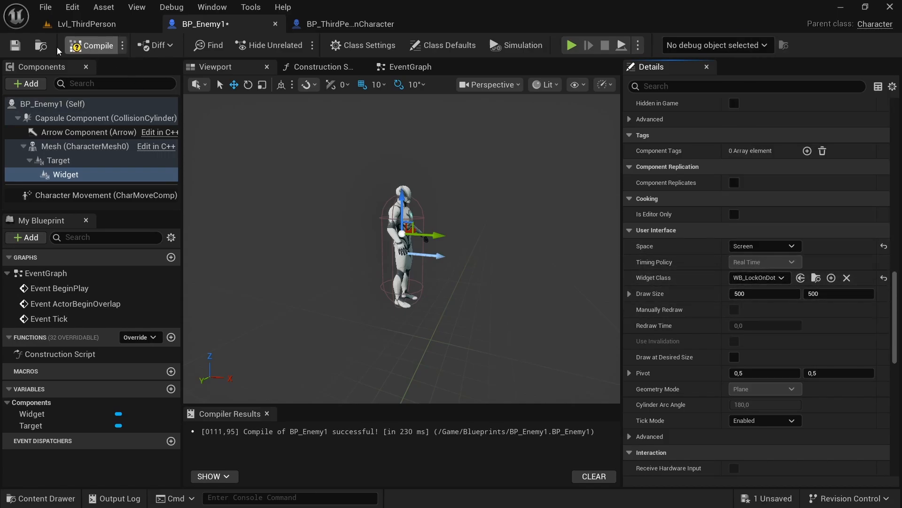
{"action": "left_click", "coordinate": [350, 24]}
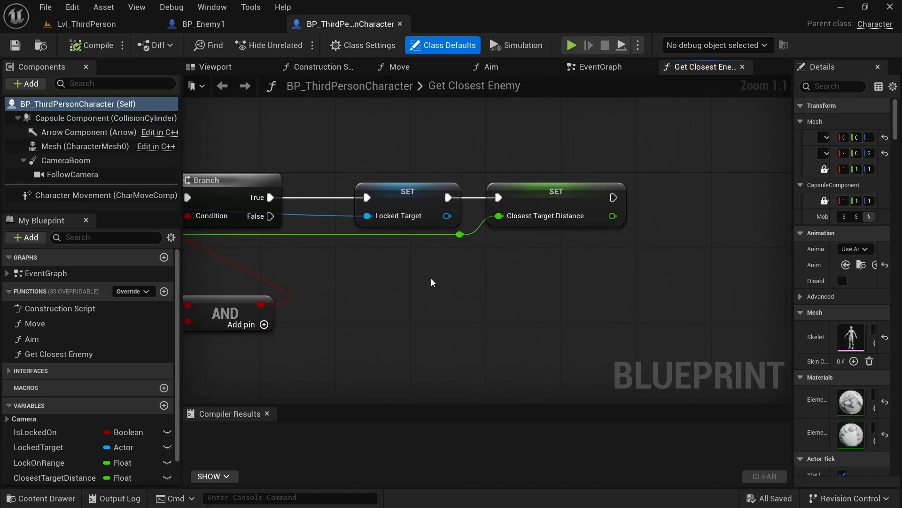
{"action": "mouse_move", "coordinate": [436, 312]}
{"action": "type", "text": "cast to"}
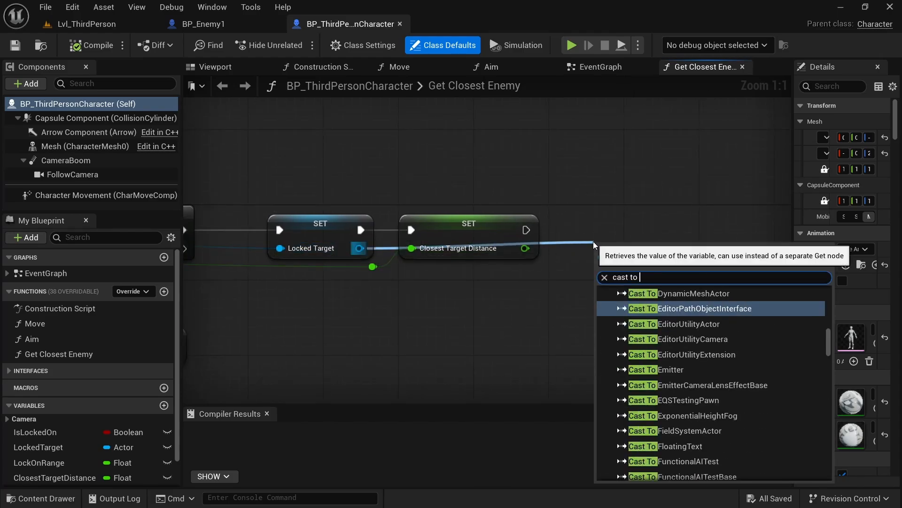
- In Get Closest Enemy, cast to BP_Enemy1 and add a Get Widget node
{"action": "type", "text": "b"}
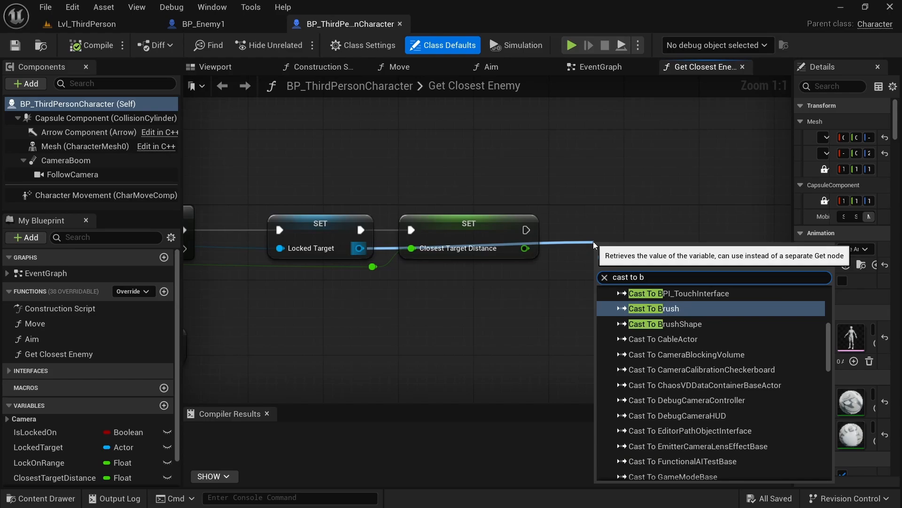
{"action": "type", "text": "p_enem"}
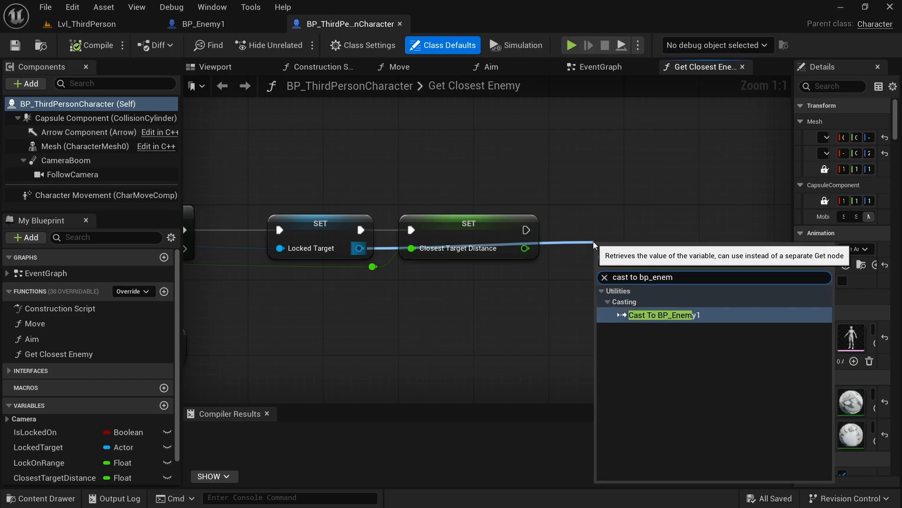
{"action": "left_click", "coordinate": [661, 315]}
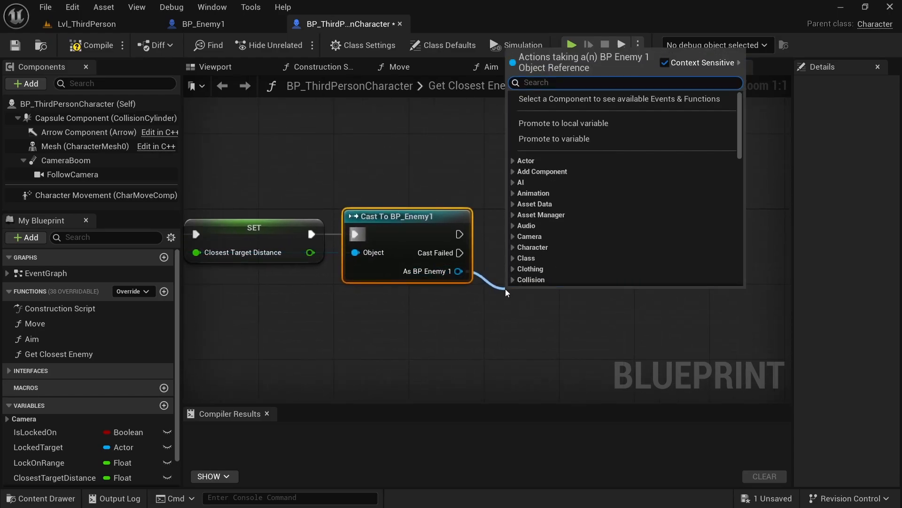
{"action": "type", "text": "get widget"}
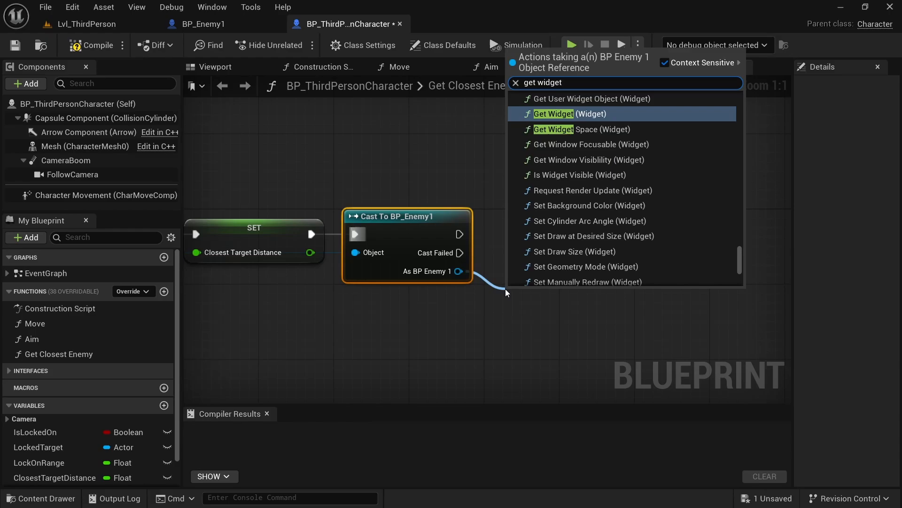
{"action": "mouse_move", "coordinate": [602, 113]}
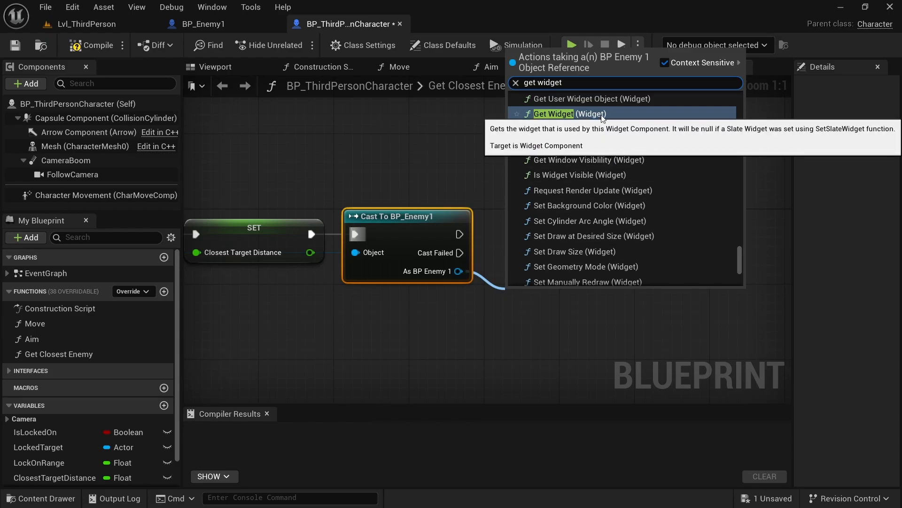
{"action": "left_click", "coordinate": [553, 114]}
{"action": "type", "text": "promo"}
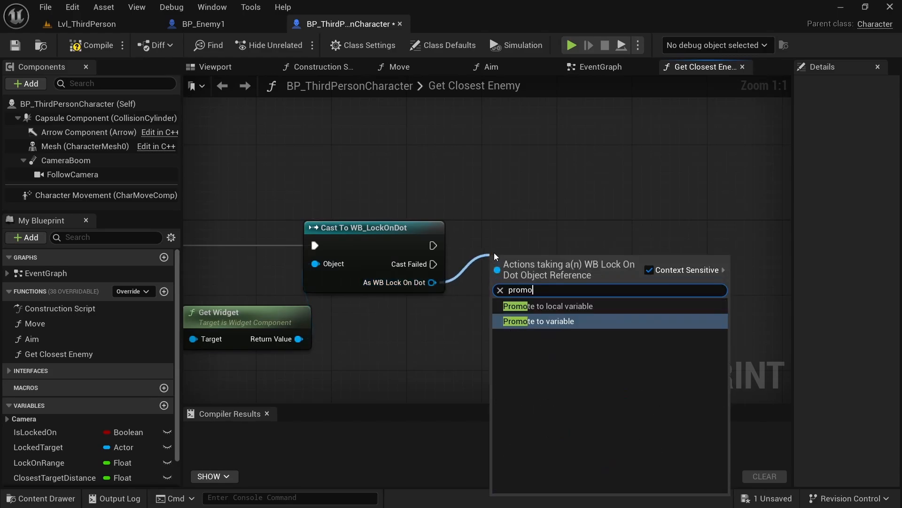
- Promote the WB_LockOnDot cast to an As WB Lock On Dot variable, wire it and compile
{"action": "left_click", "coordinate": [539, 321]}
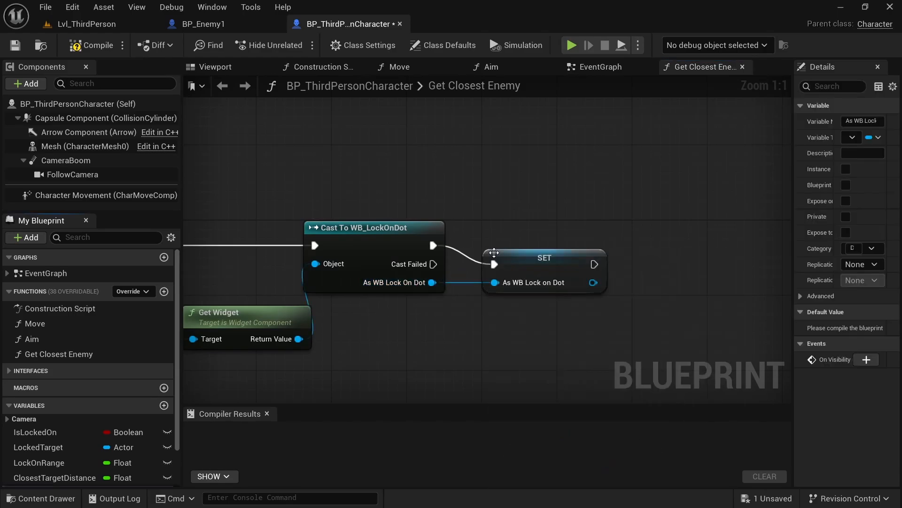
{"action": "left_click_drag", "start_coordinate": [493, 251], "coordinate": [553, 237]}
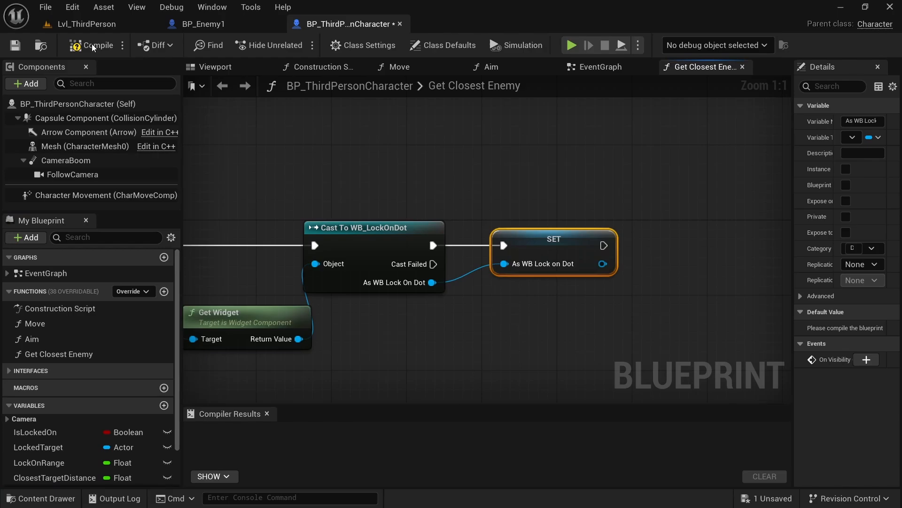
{"action": "left_click", "coordinate": [98, 45]}
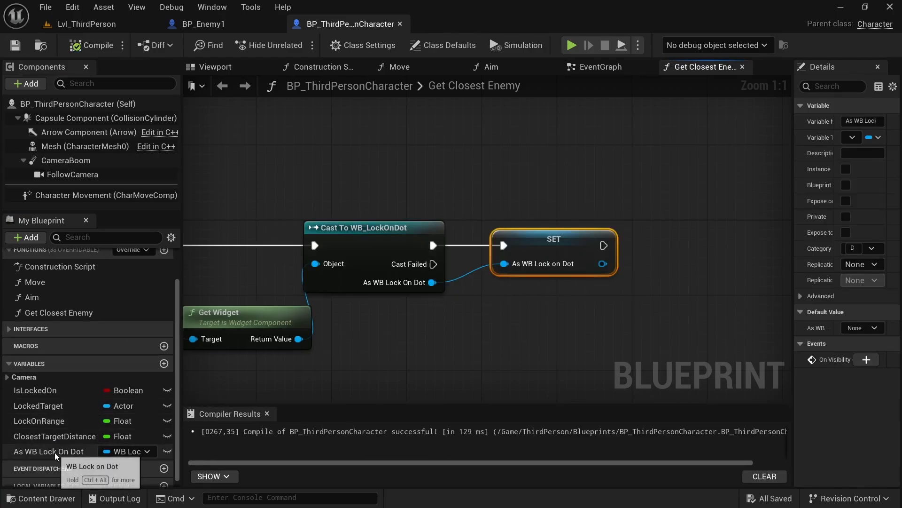
- In EventGraph, set the dot widget Hidden and Visible after the two look-input branches and compile
{"action": "left_click", "coordinate": [602, 67]}
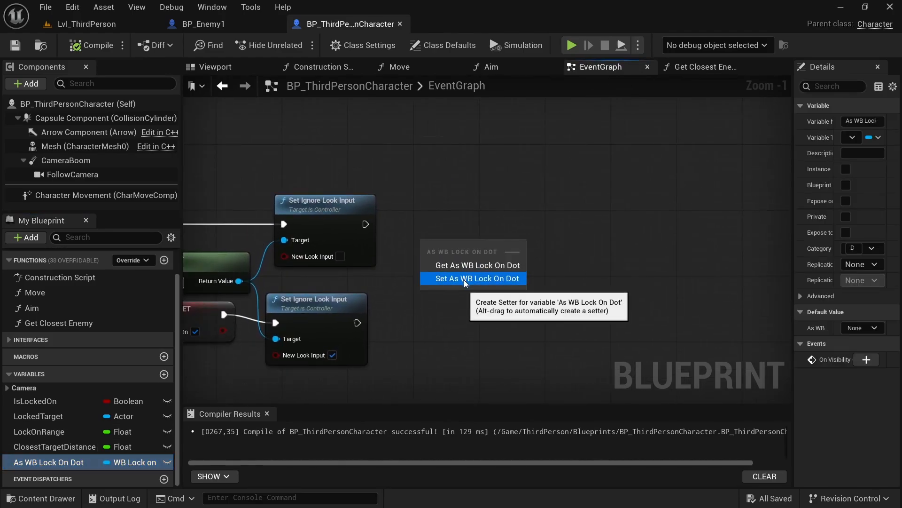
{"action": "left_click", "coordinate": [477, 279]}
{"action": "type", "text": "set v"}
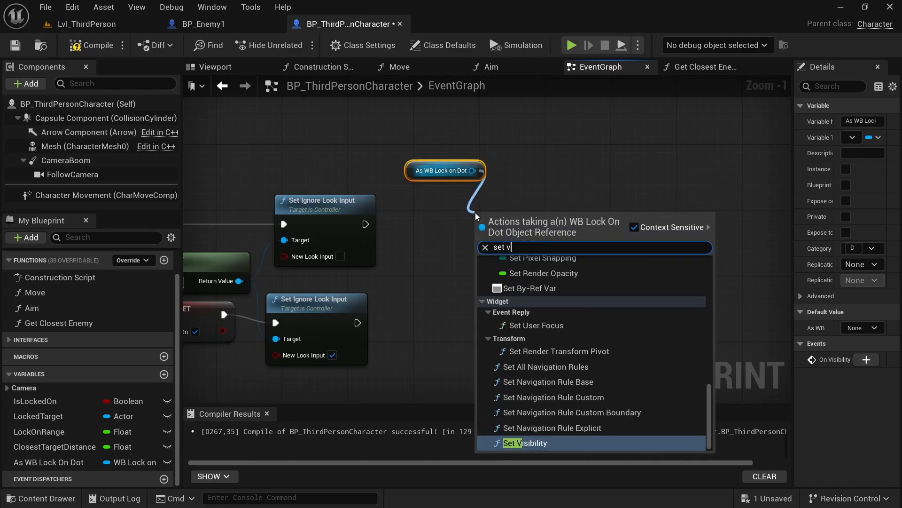
{"action": "left_click", "coordinate": [525, 443]}
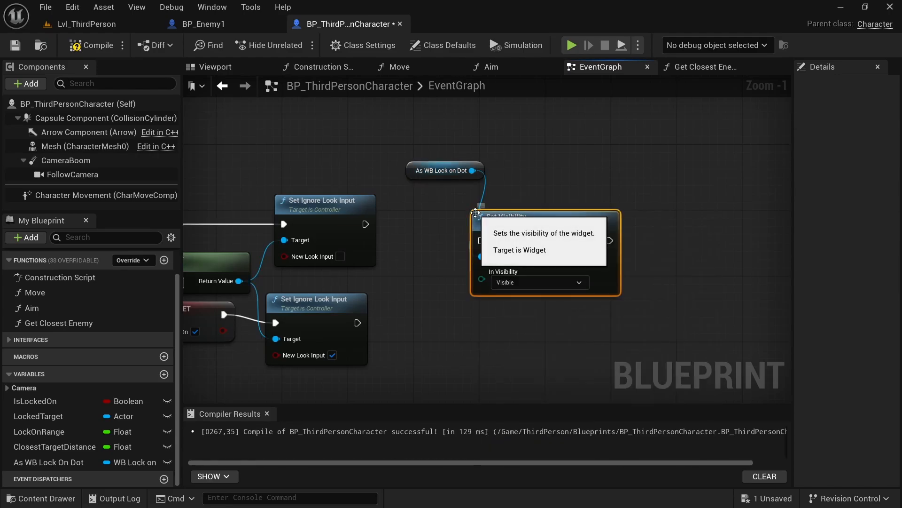
{"action": "mouse_move", "coordinate": [534, 227]}
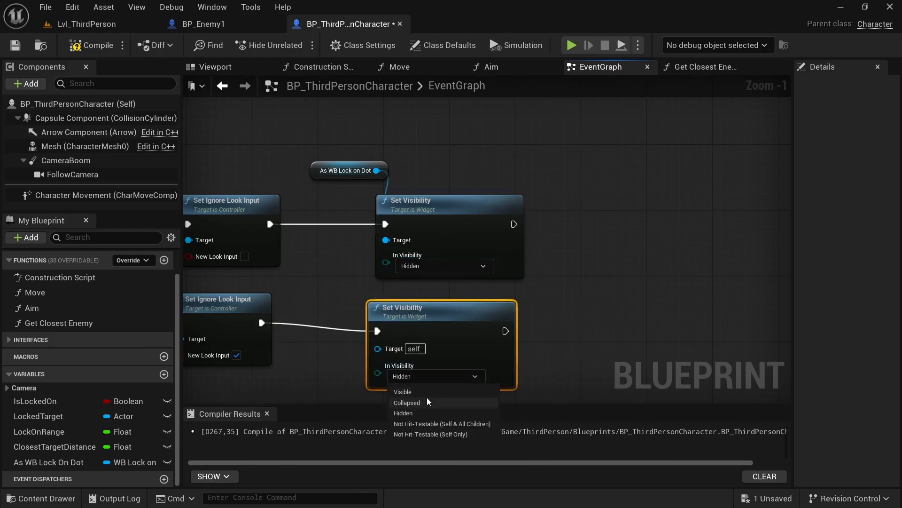
{"action": "left_click", "coordinate": [402, 391]}
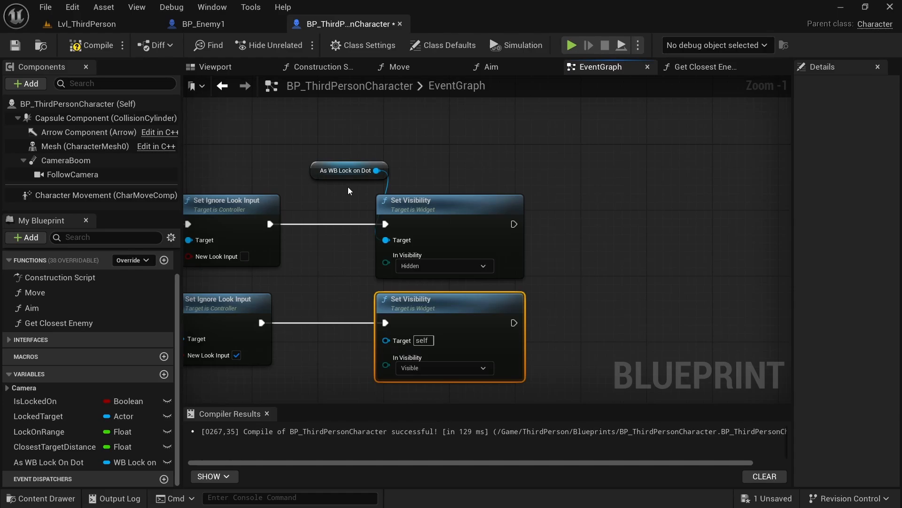
{"action": "left_click_drag", "start_coordinate": [348, 170], "coordinate": [333, 276]}
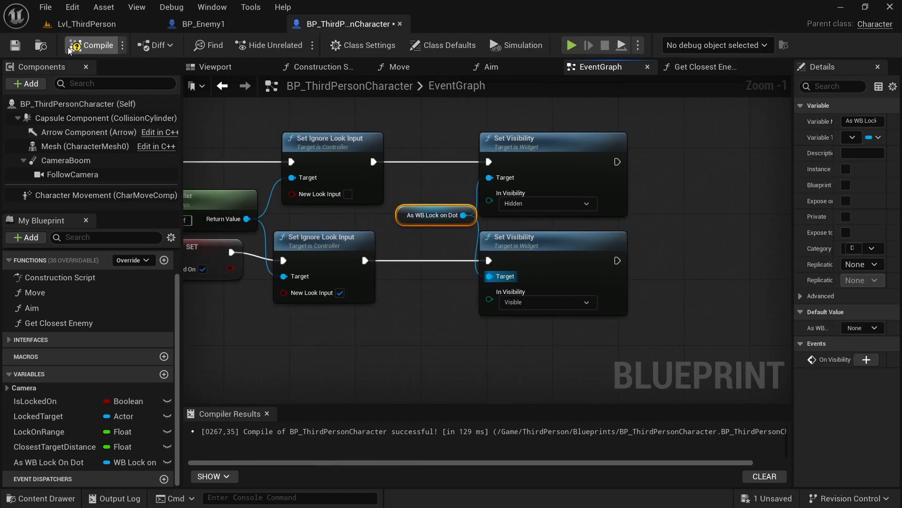
{"action": "left_click", "coordinate": [92, 46]}
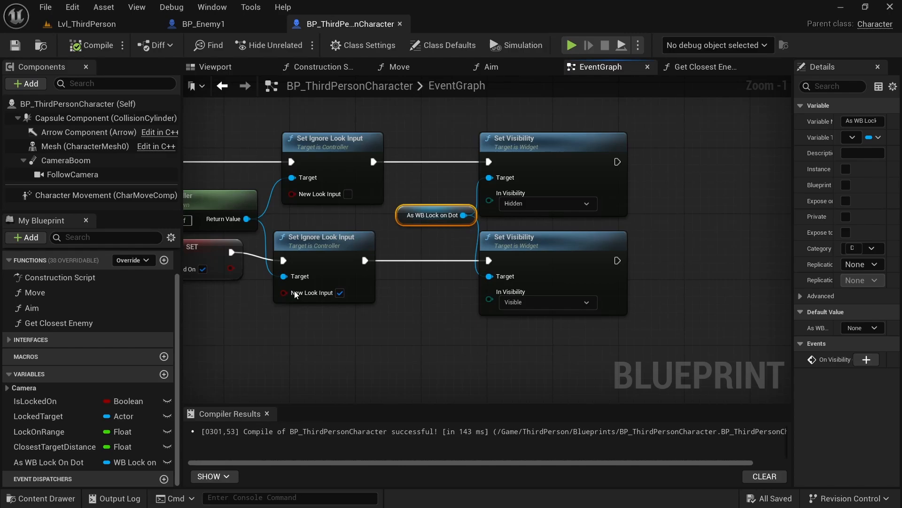
- Play-test the level, then return to BP_Enemy1's Widget component
{"action": "left_click", "coordinate": [79, 25]}
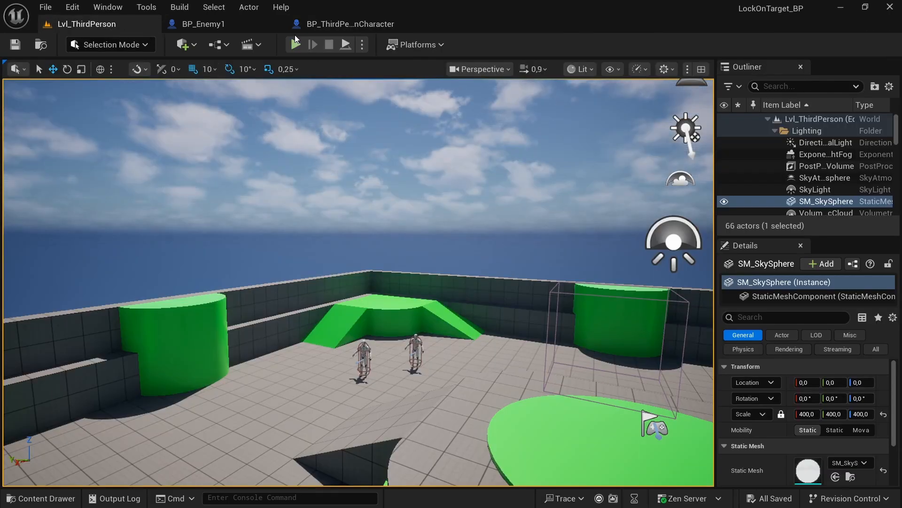
{"action": "left_click", "coordinate": [295, 44]}
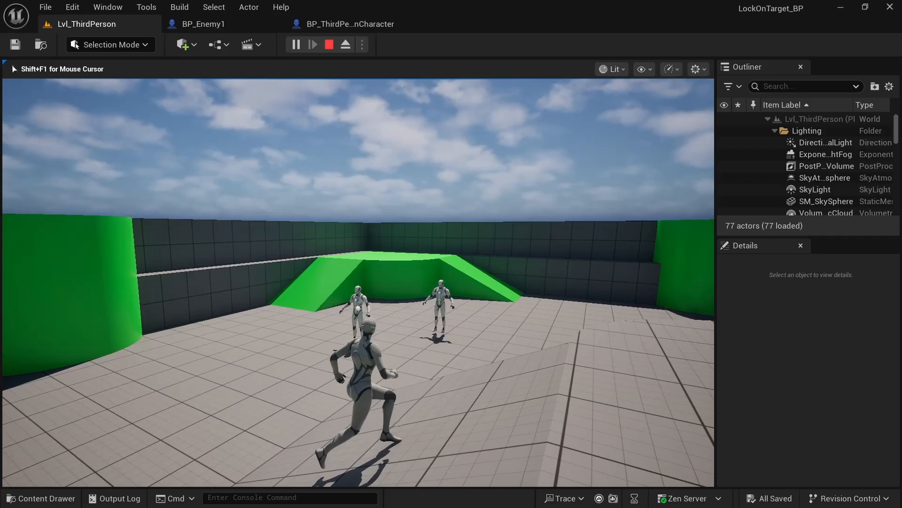
{"action": "left_click", "coordinate": [203, 25]}
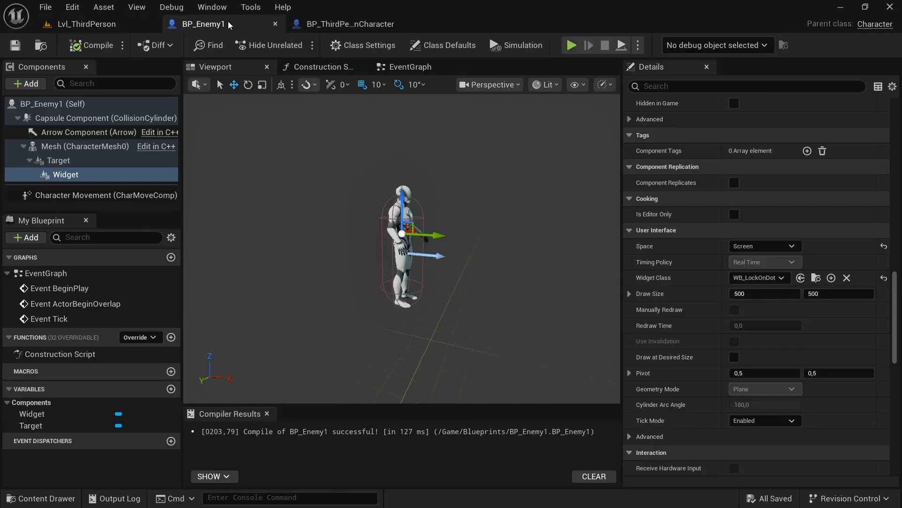
{"action": "mouse_move", "coordinate": [91, 169]}
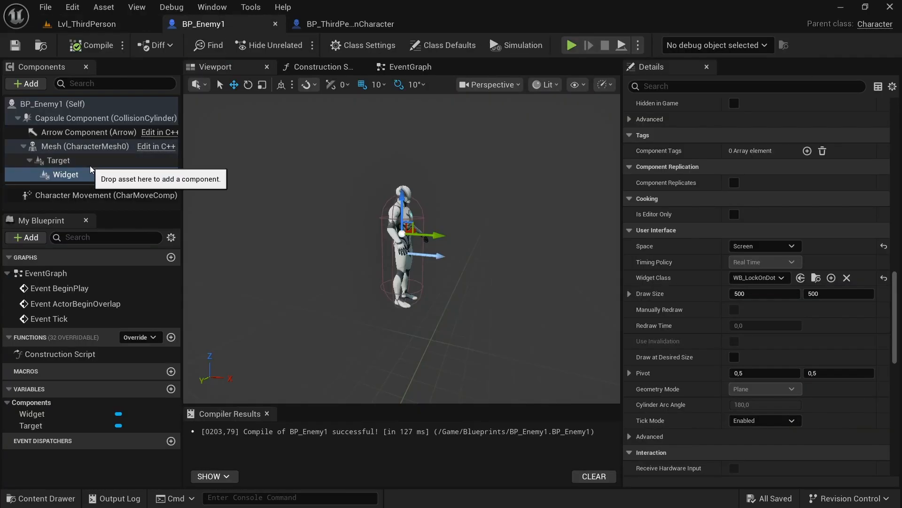
- Verify the Widget sits under the Target point at Z 140, then save BP_Enemy1
{"action": "left_click", "coordinate": [66, 175]}
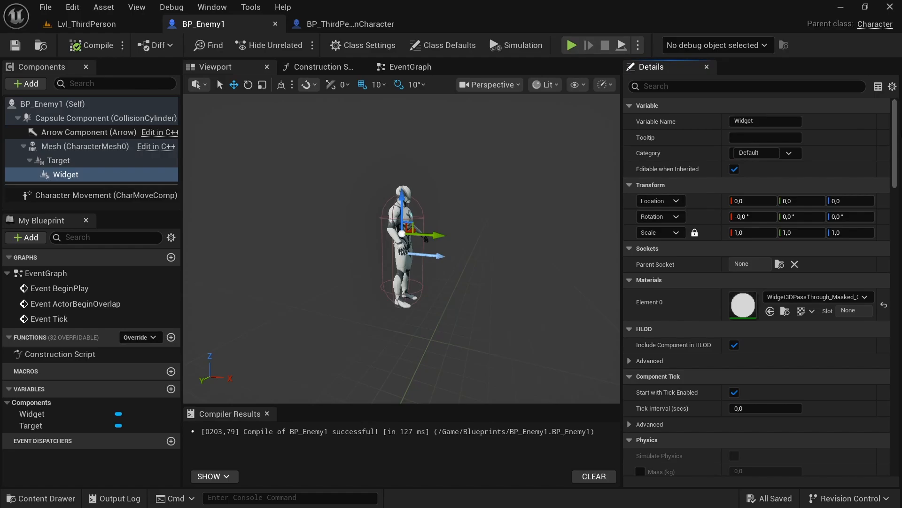
{"action": "left_click", "coordinate": [59, 160]}
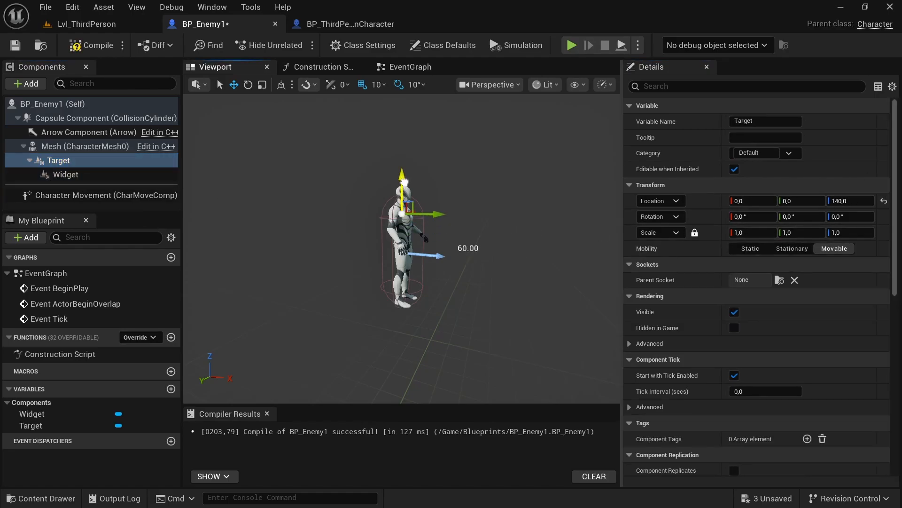
{"action": "left_click", "coordinate": [65, 175]}
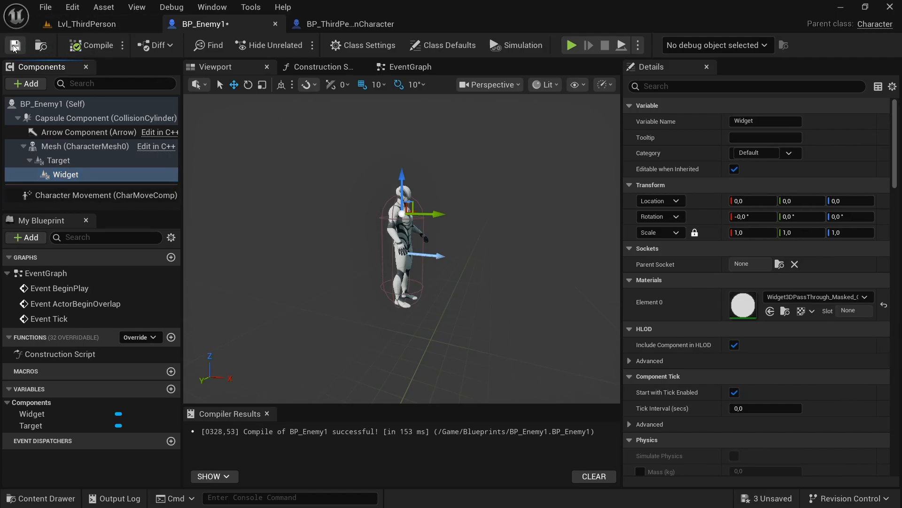
{"action": "left_click", "coordinate": [75, 24]}
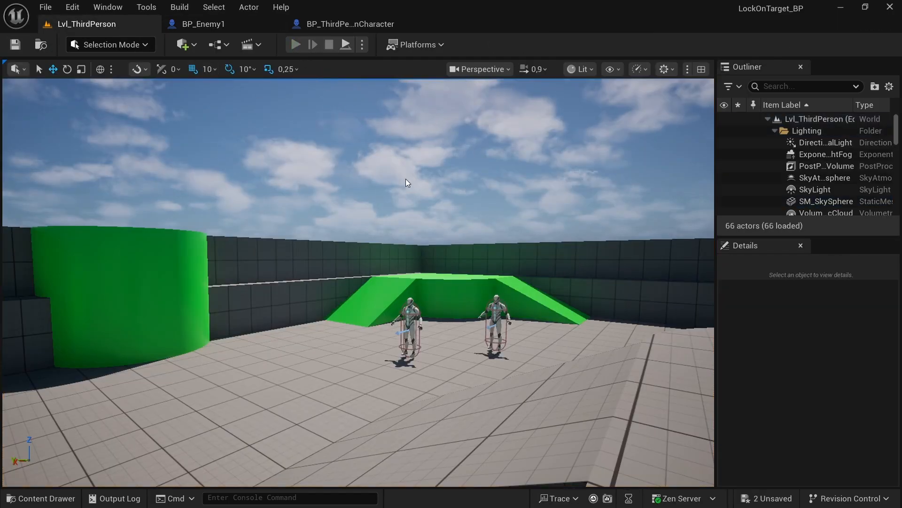
- Play the level and run the character toward the two enemies to test the lock-on dot
{"action": "left_click", "coordinate": [295, 44]}
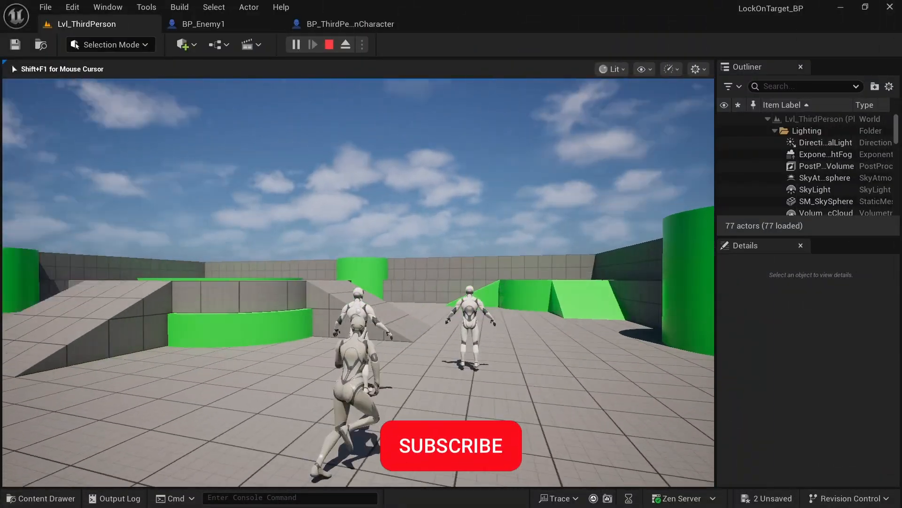
{"action": "left_click", "coordinate": [452, 445]}
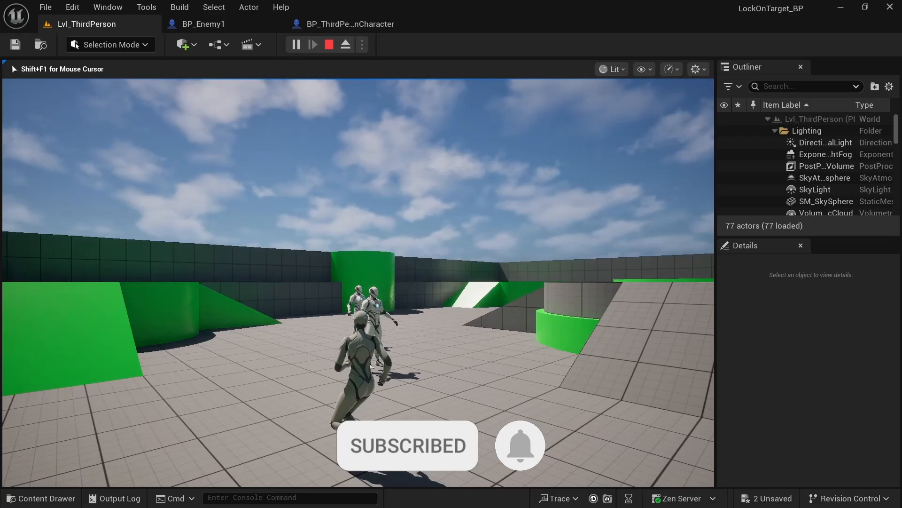